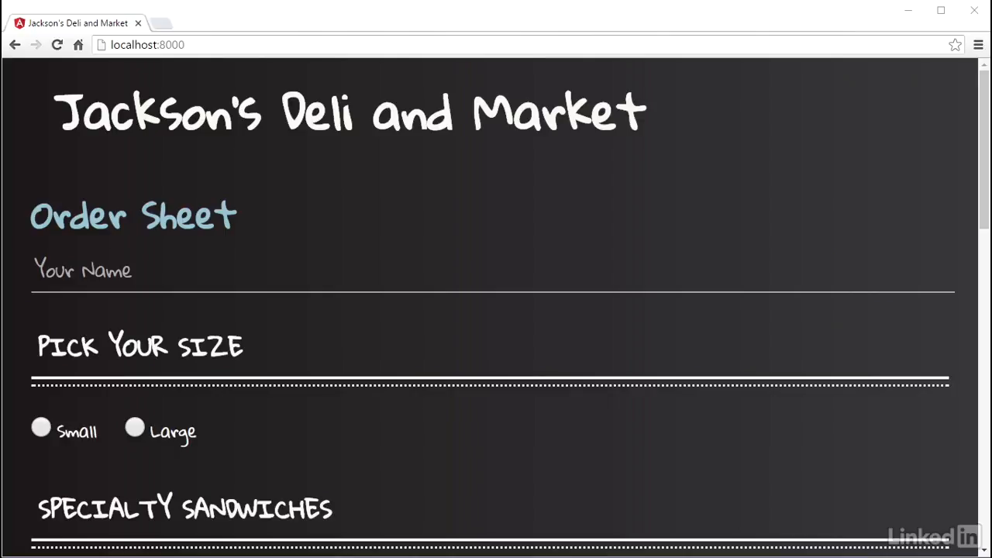
- Locate the specialtySandwich control in _buildForm and replace its null with 'The Grinder'
scroll("down", 3)
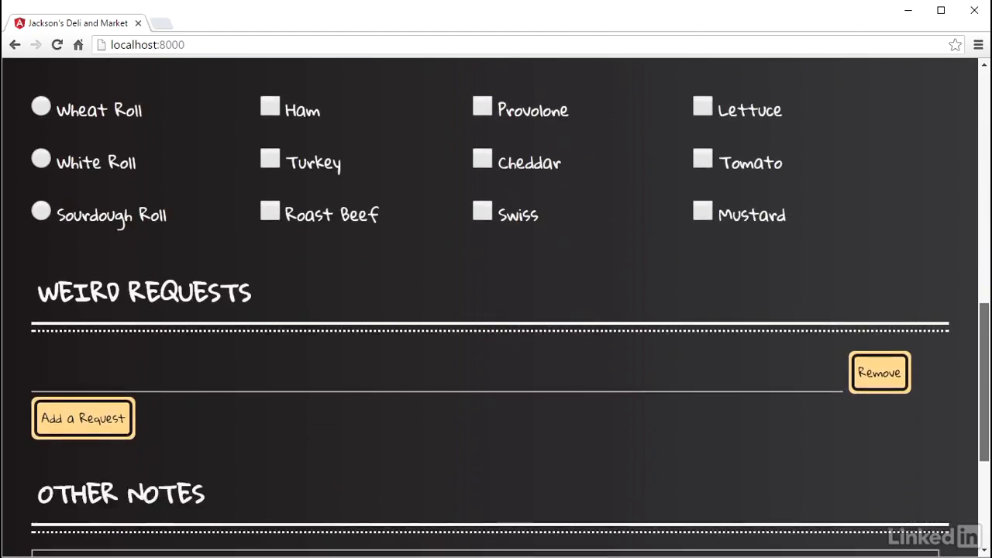
scroll("down", 3)
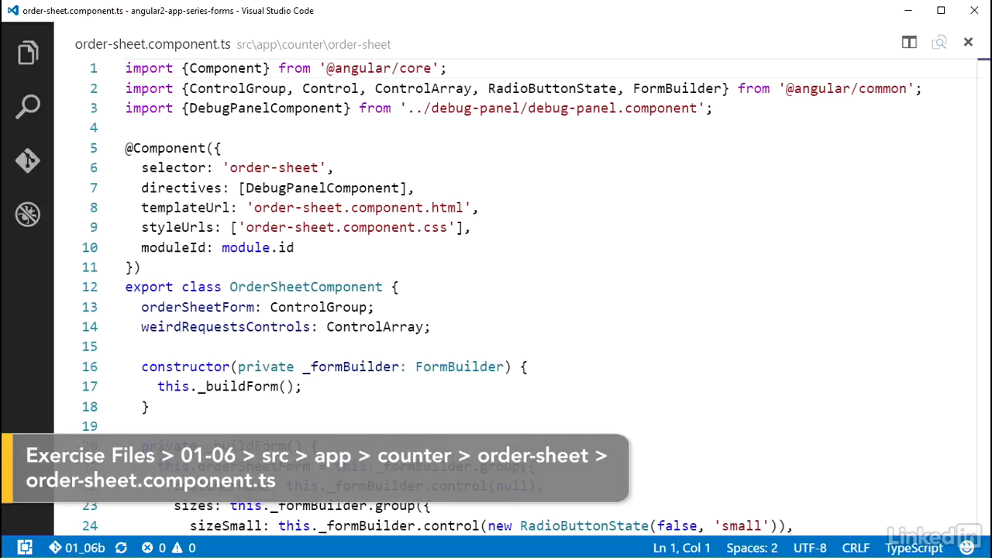
scroll("down", 3)
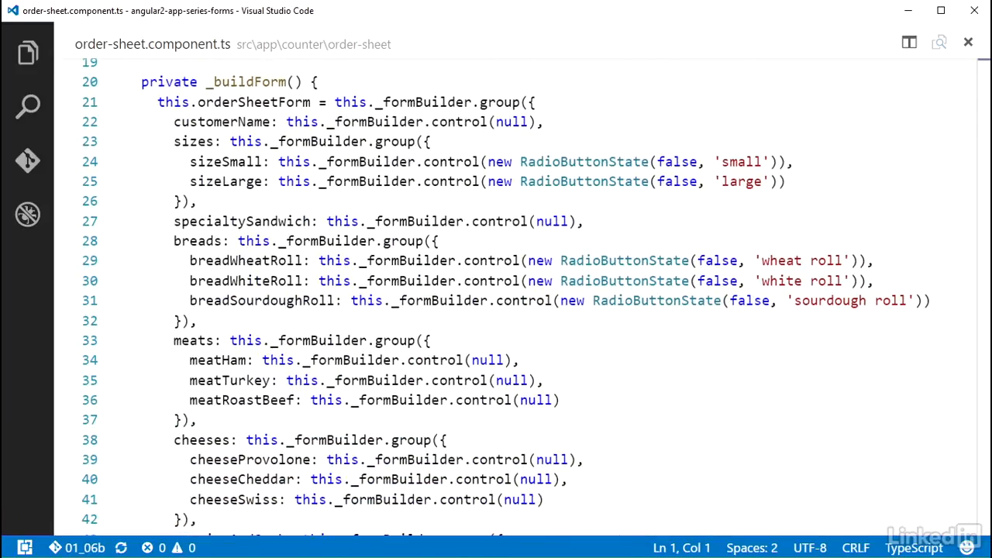
left_click(566, 220)
type("'The Grinder'")
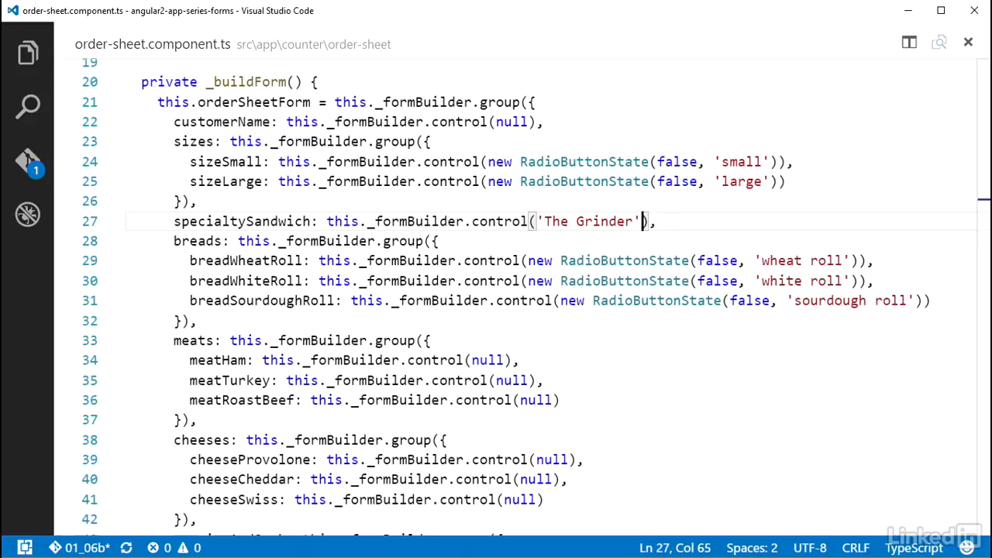
- Default the meatHam control to true and the breadWheatRoll RadioButtonState to true
left_click(642, 281)
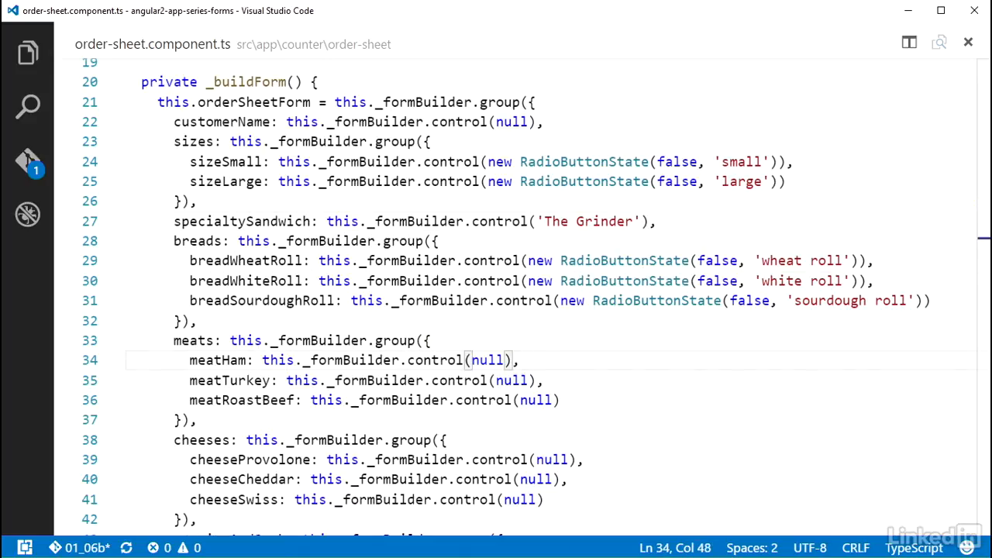
type("true")
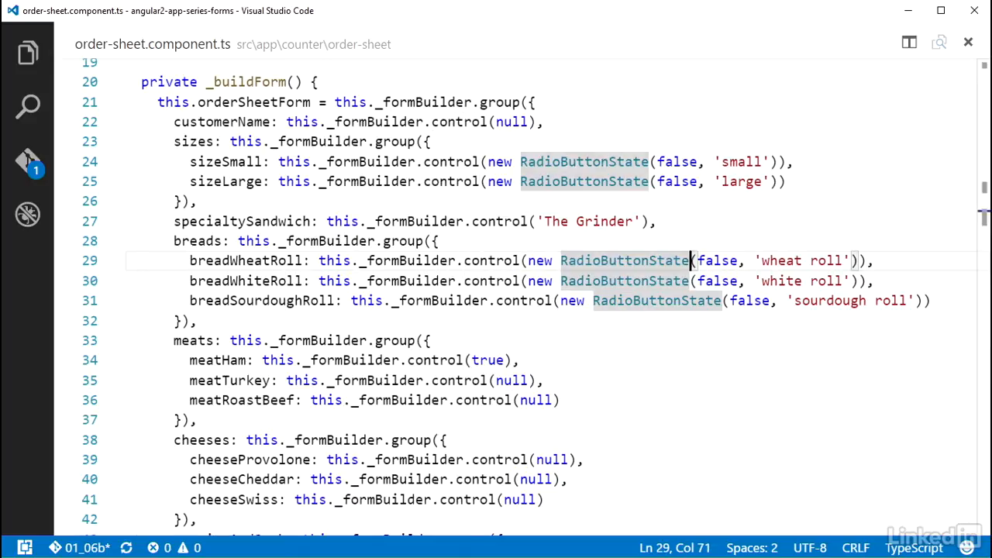
double_click(716, 260)
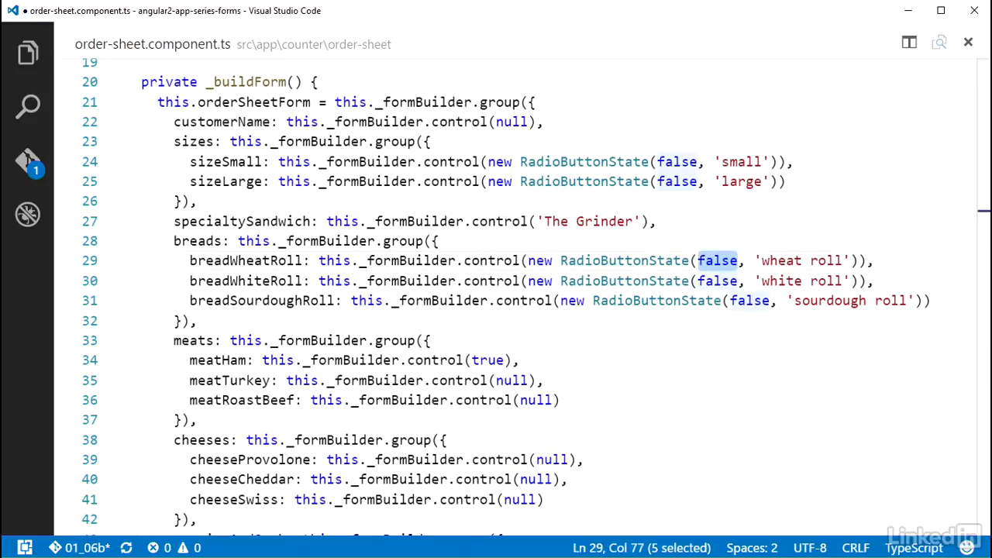
type("true")
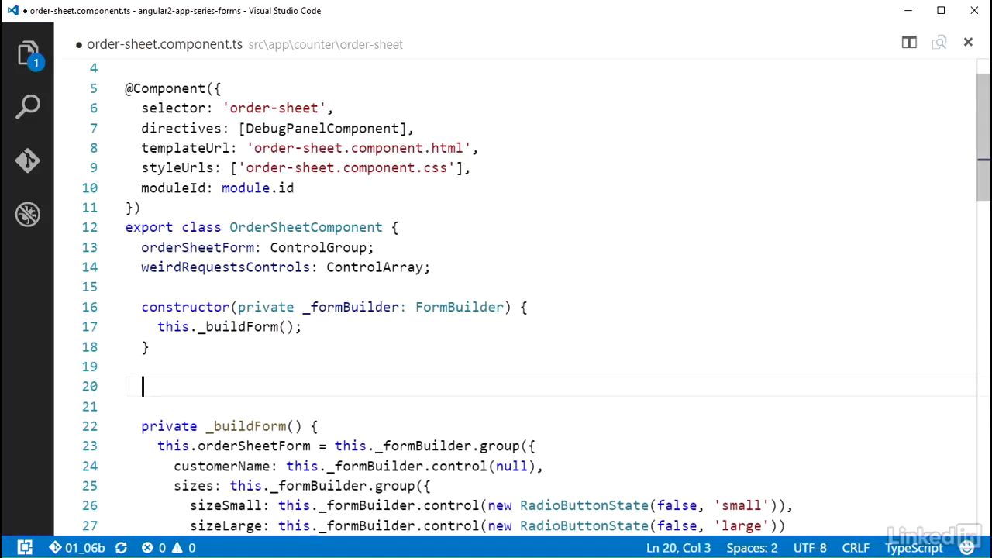
- Add ngOnInit declaring customerNameControl = this.orderSheetForm.find('customerName') as Control
type("ngOnInit() {")
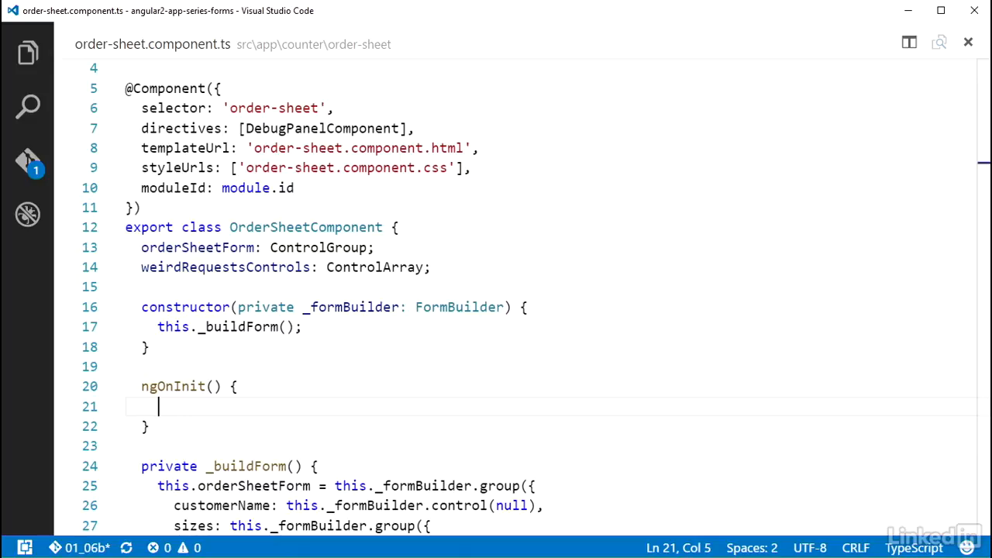
type("let customerNameCo")
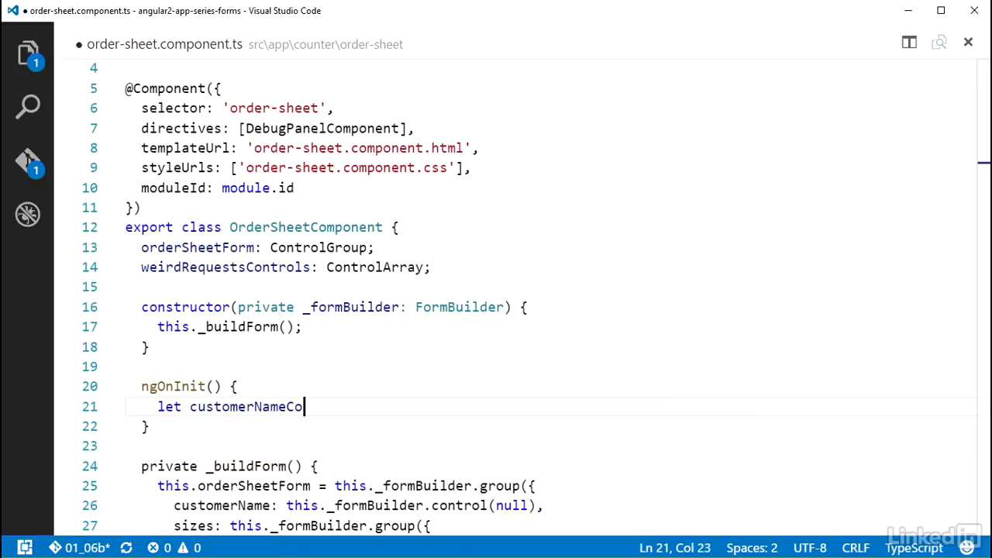
type("ntrol = this.orderSheetForm.find(")
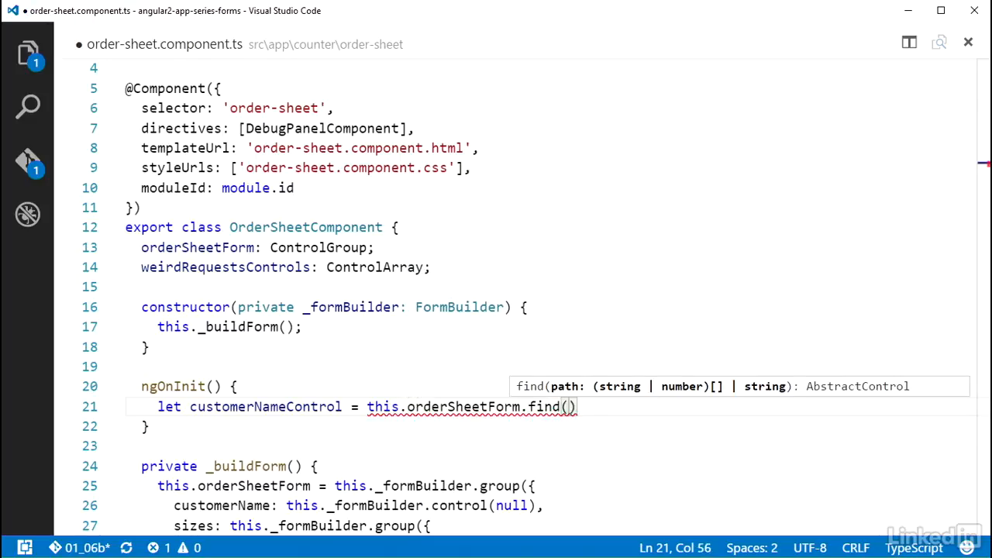
type("'customerName'")
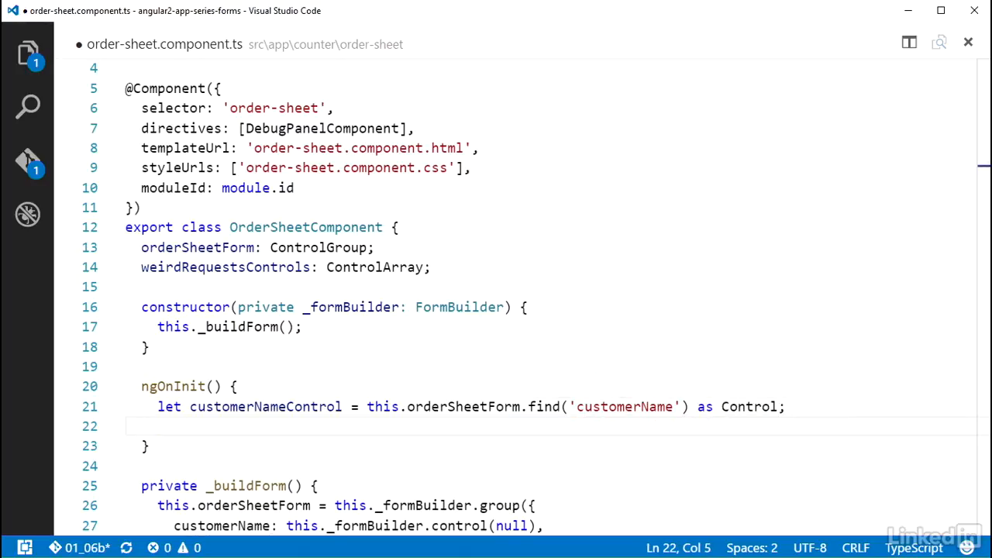
- Begin calling customerNameControl.updateValue('J...') to prefill the name
type("customerNameControl.updateValue(")
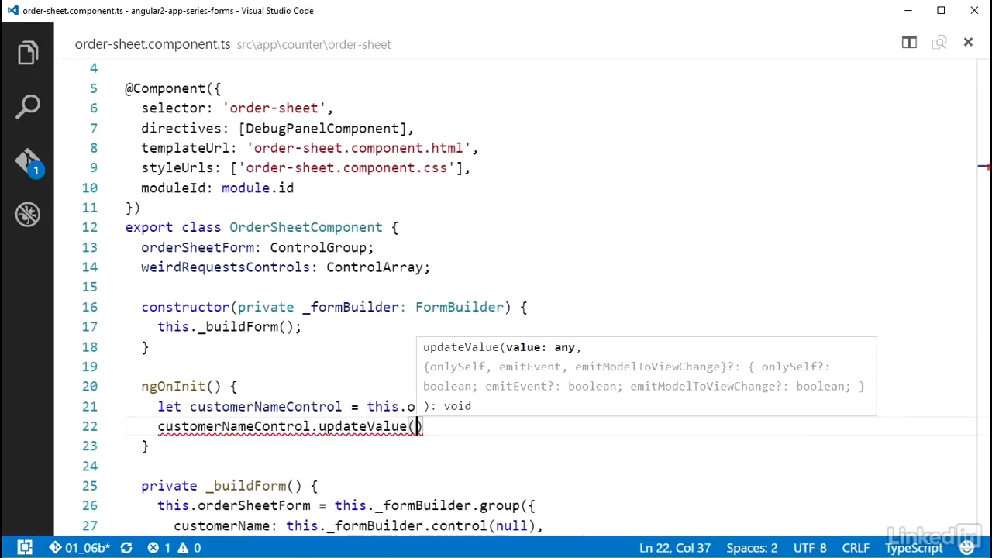
type("'J")
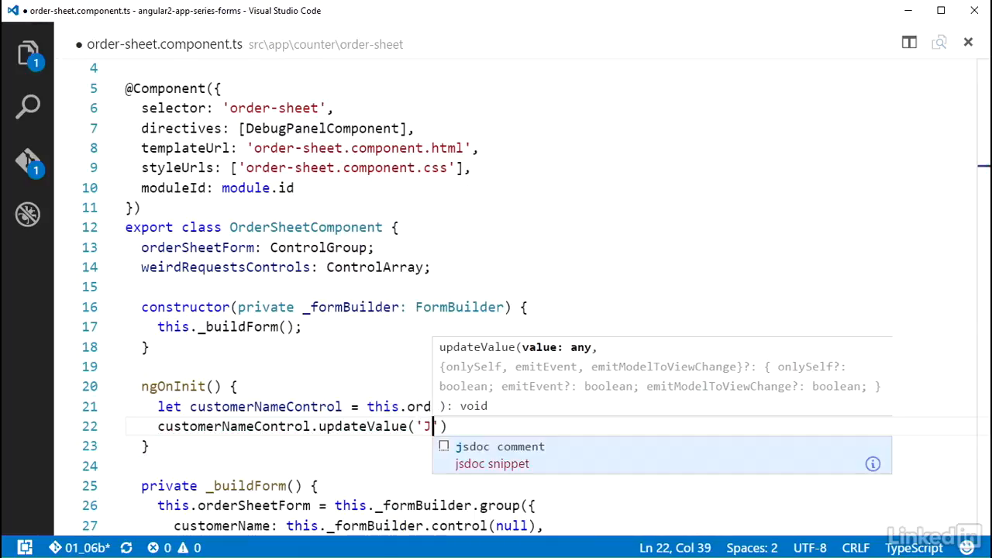